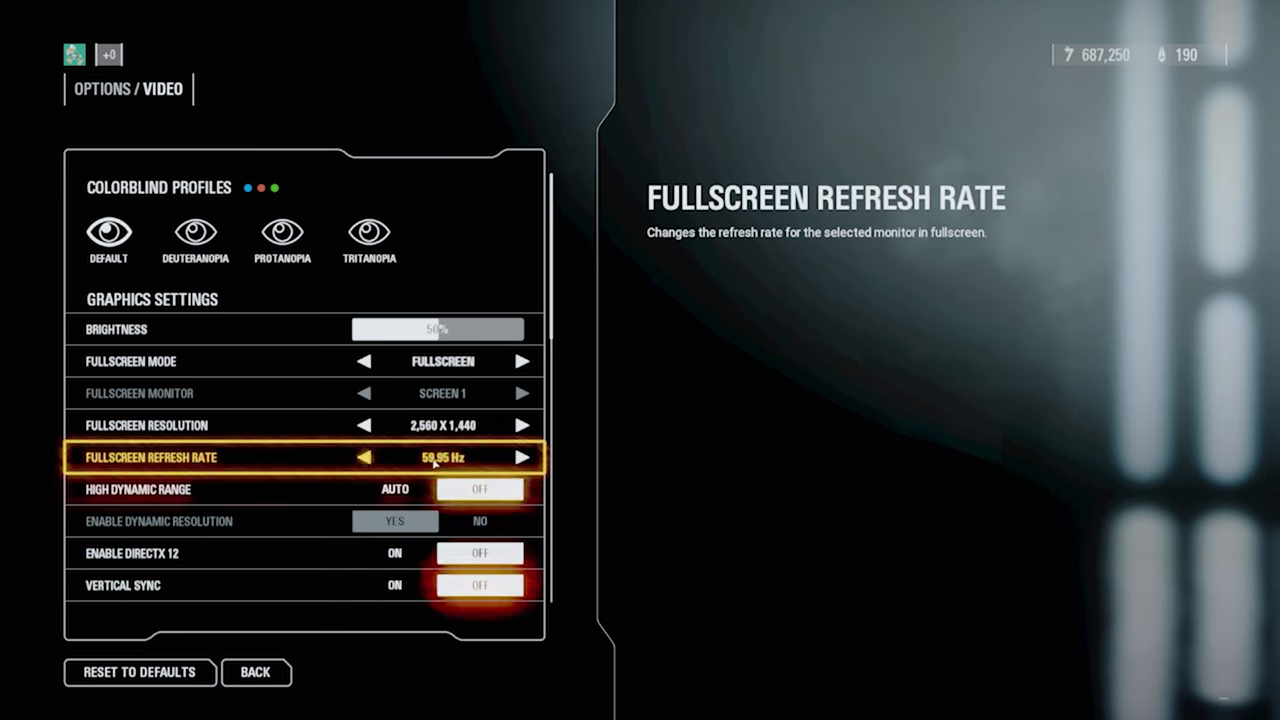
pyautogui.click(522, 456)
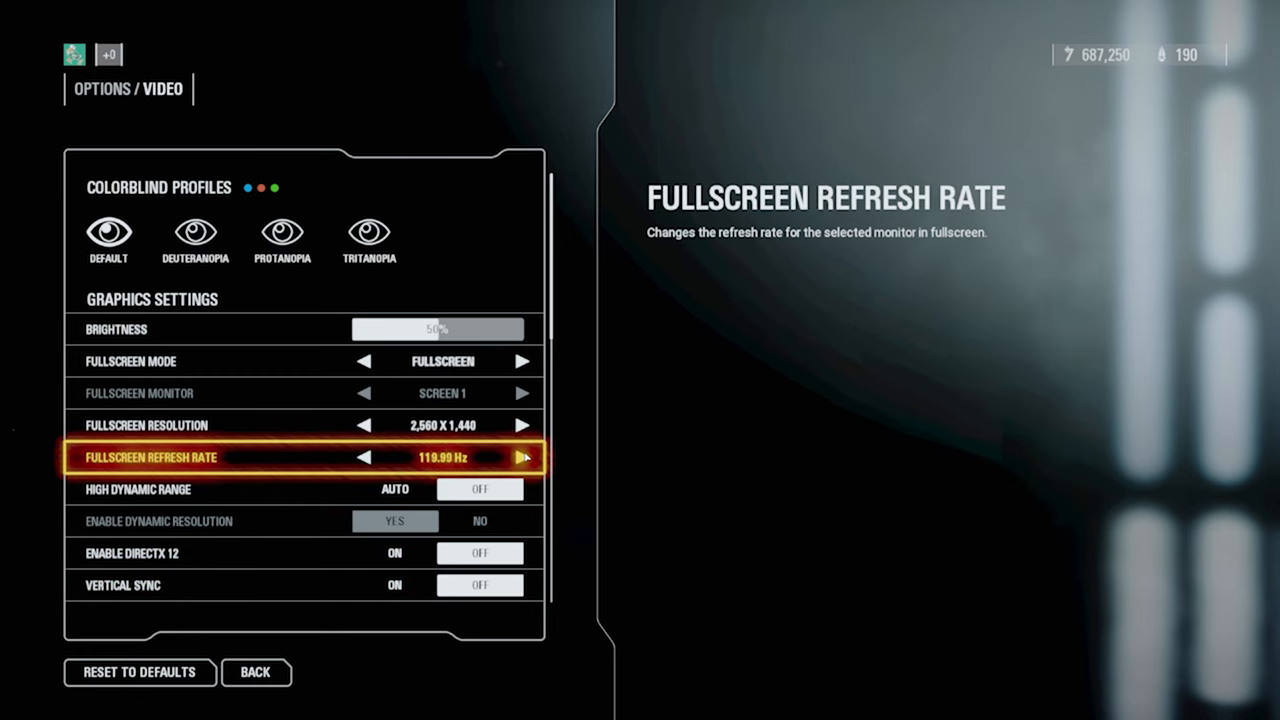
pyautogui.click(522, 456)
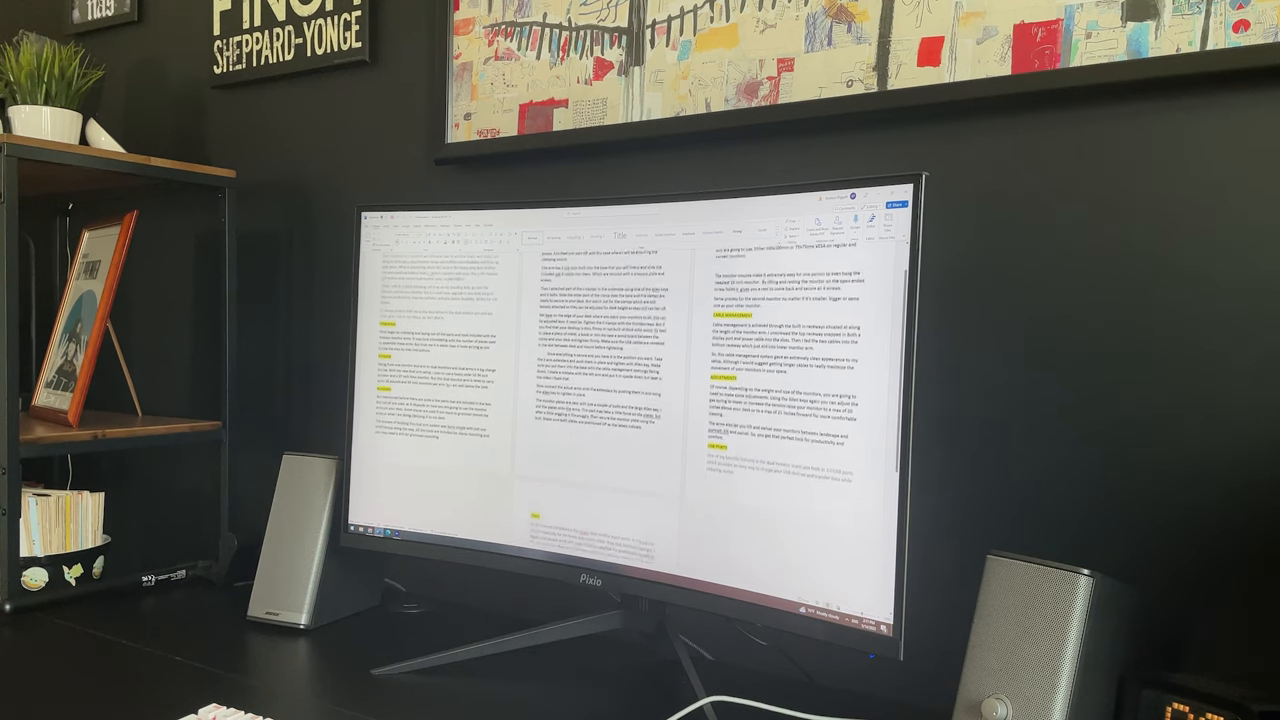
pyautogui.scroll(-3)
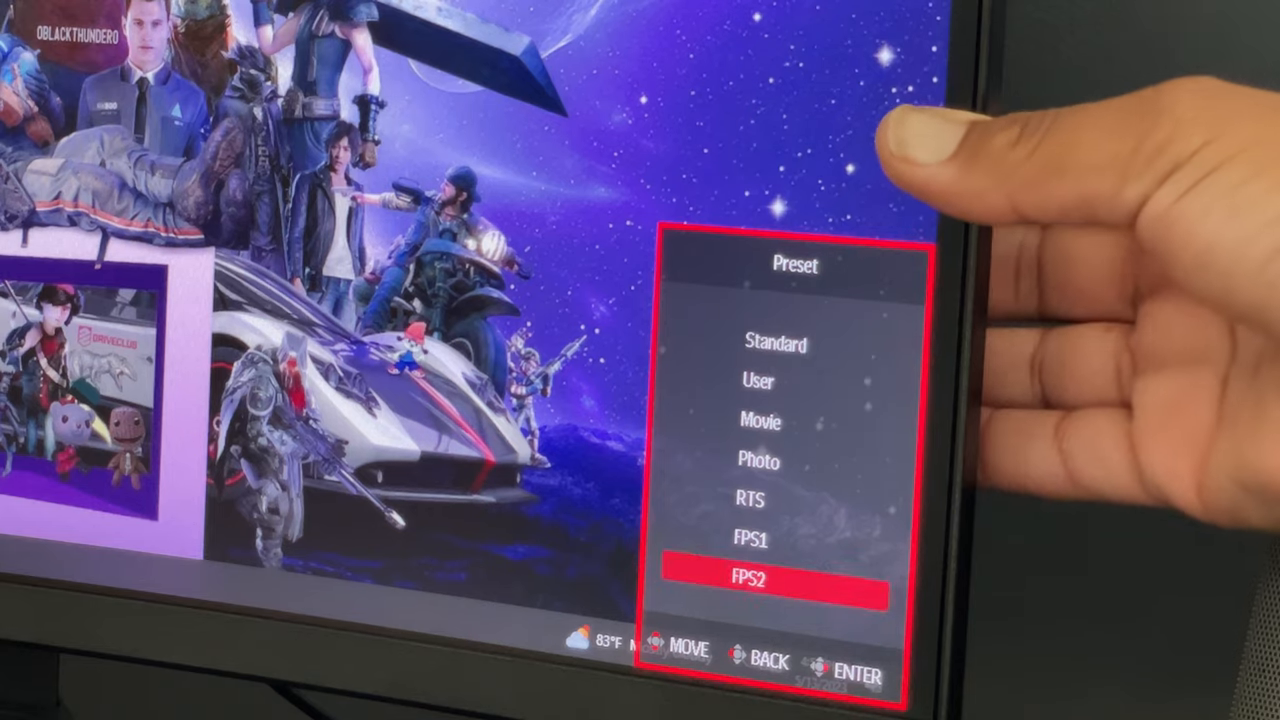
pyautogui.press('up')
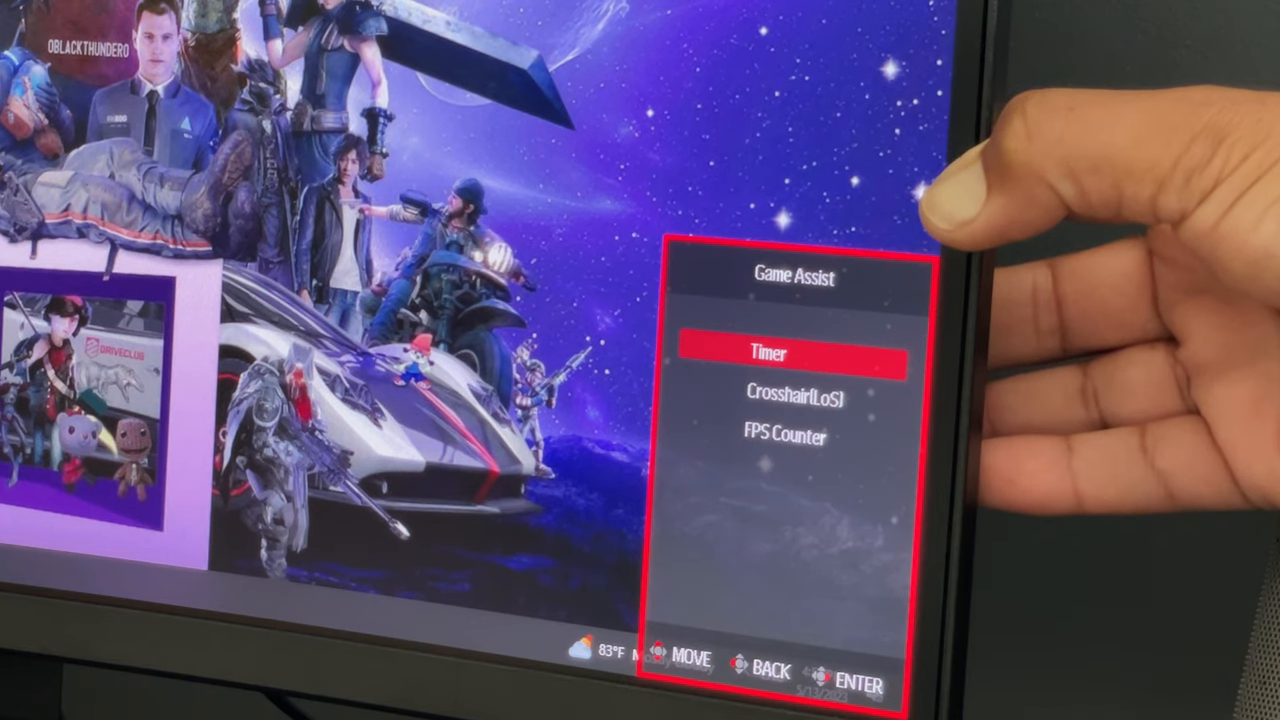
pyautogui.press('Down')
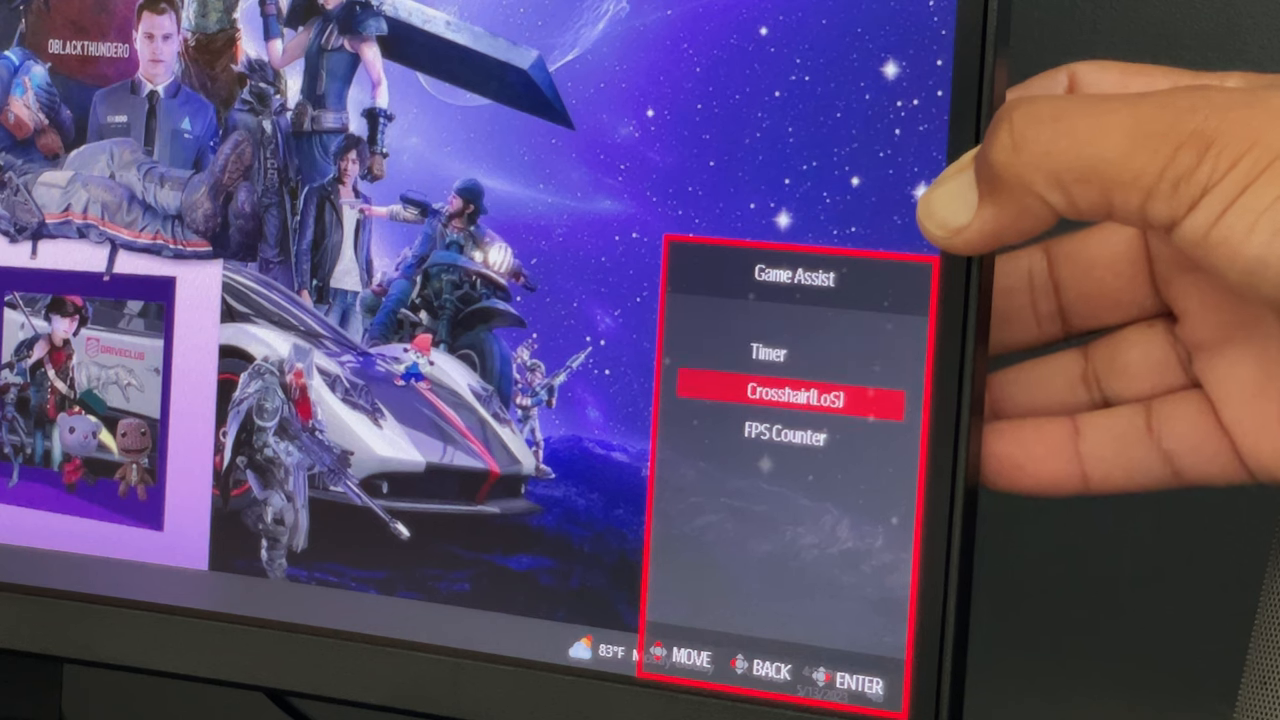
pyautogui.press('Down')
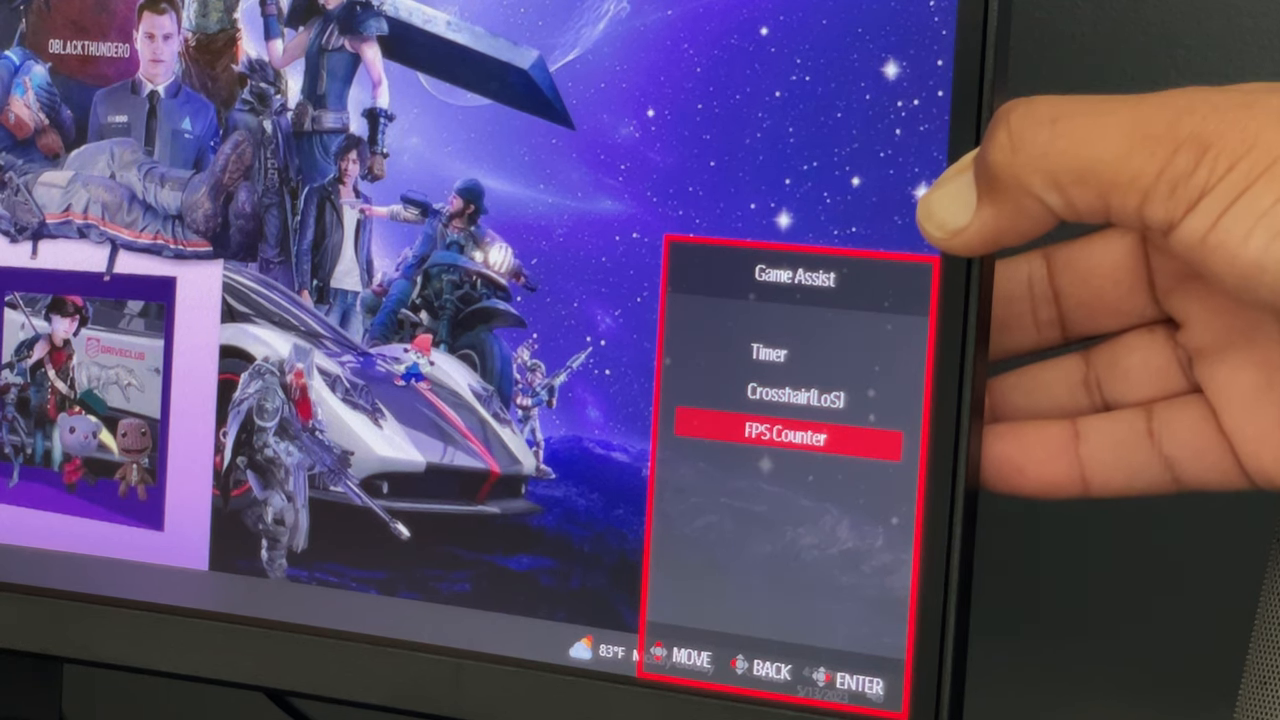